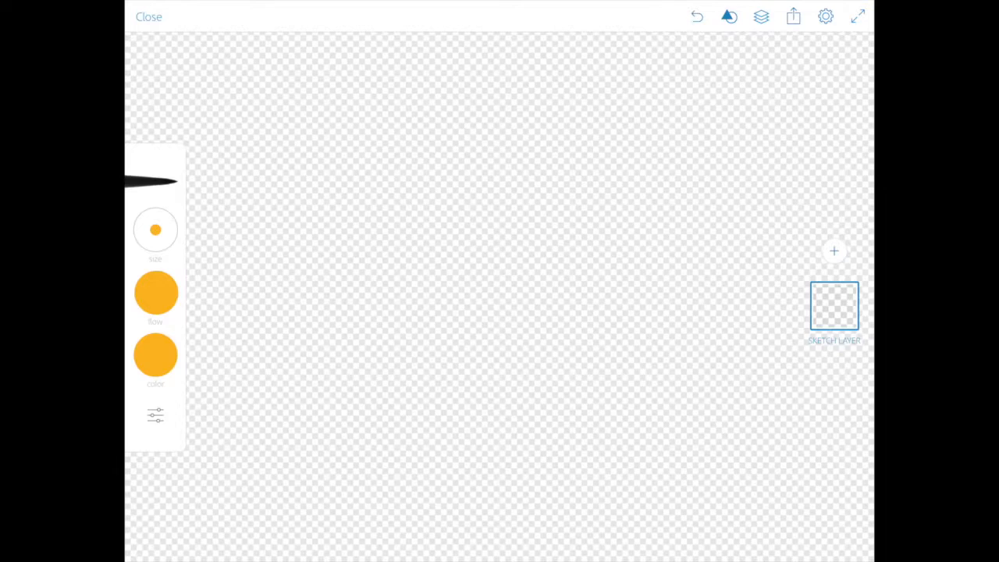
In black, draw the round head circle and the hourglass-shaped torso outline
{"action": "left_click", "coordinate": [157, 356]}
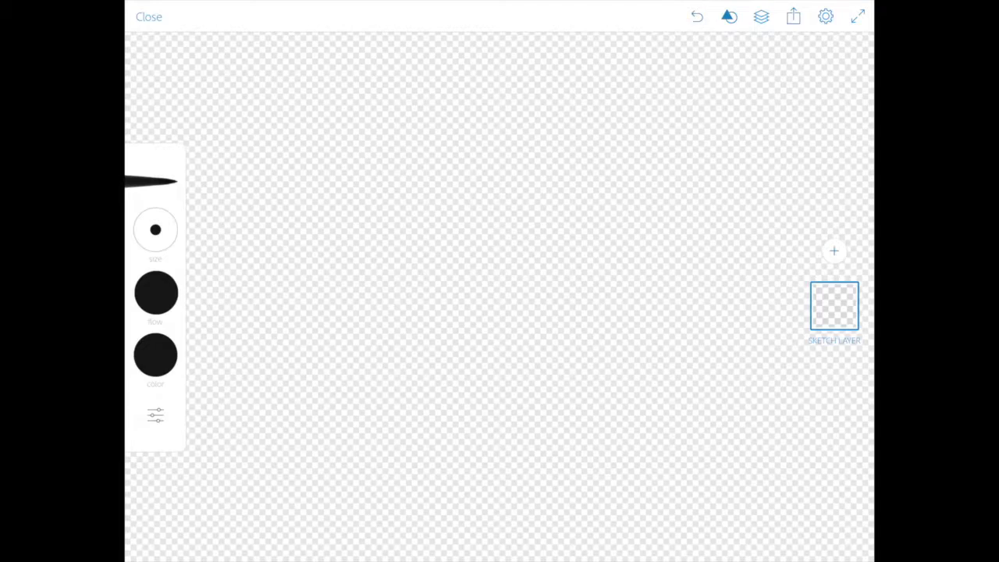
{"action": "left_click_drag", "start_coordinate": [281, 304], "coordinate": [281, 382]}
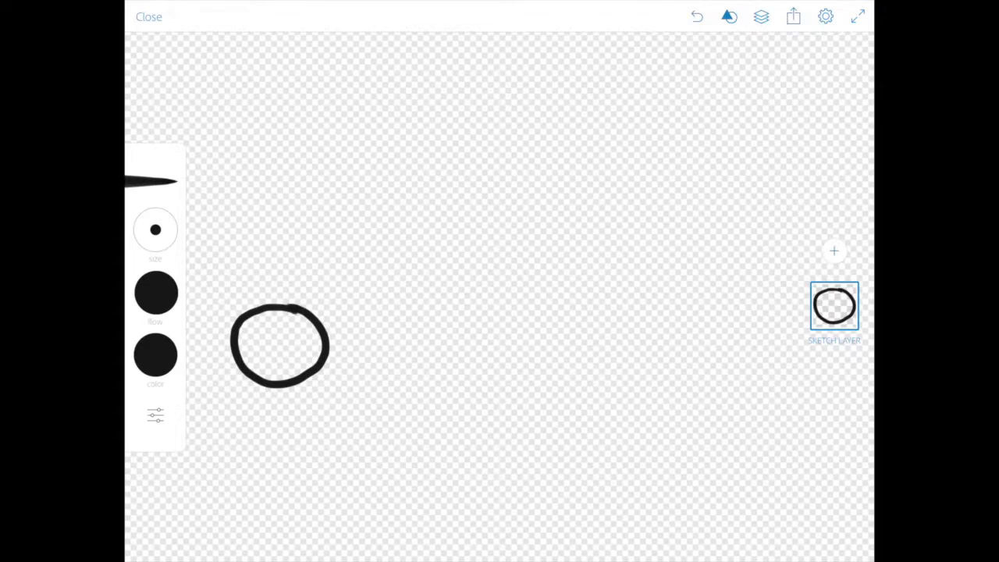
{"action": "left_click_drag", "start_coordinate": [326, 312], "coordinate": [326, 391]}
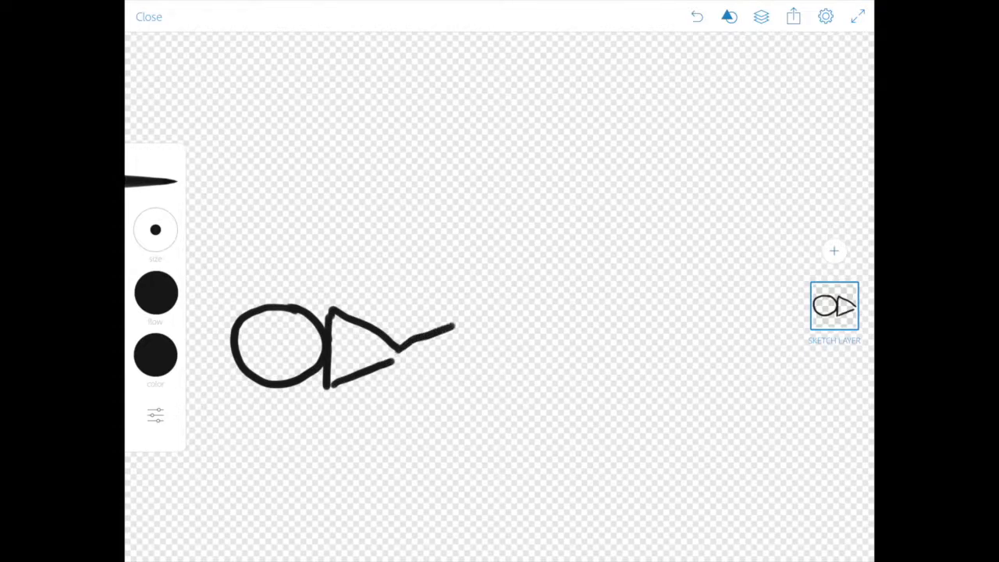
{"action": "left_click_drag", "start_coordinate": [455, 328], "coordinate": [433, 383]}
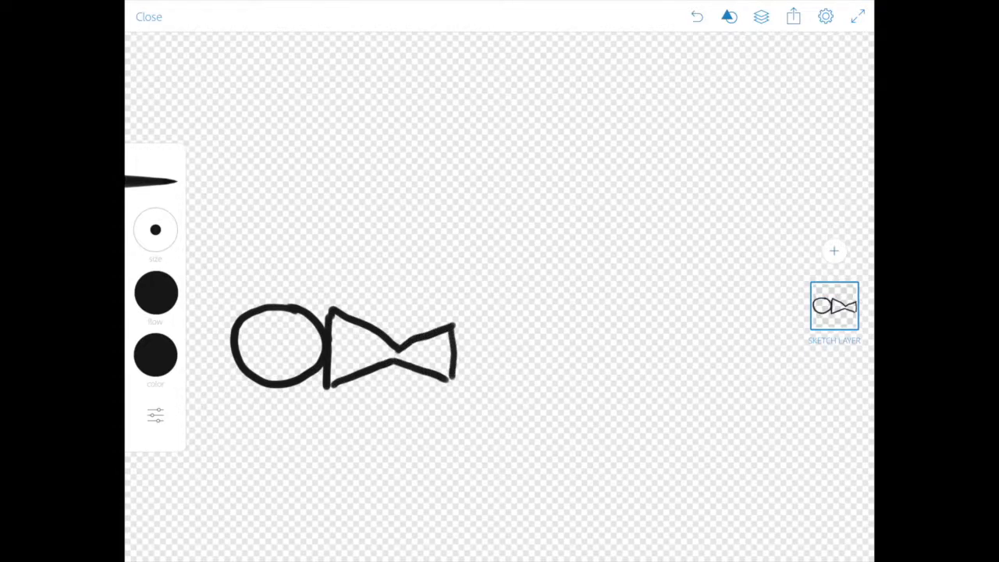
Add a stroke across the torso, the arm, and the bent legs of the lying figure
{"action": "left_click_drag", "start_coordinate": [356, 312], "coordinate": [351, 382]}
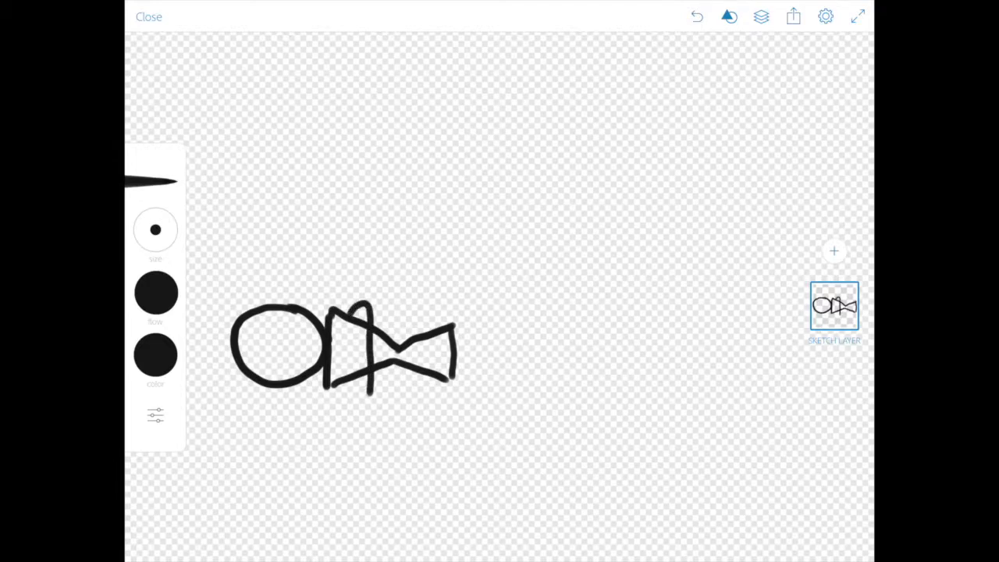
{"action": "left_click_drag", "start_coordinate": [359, 320], "coordinate": [362, 390]}
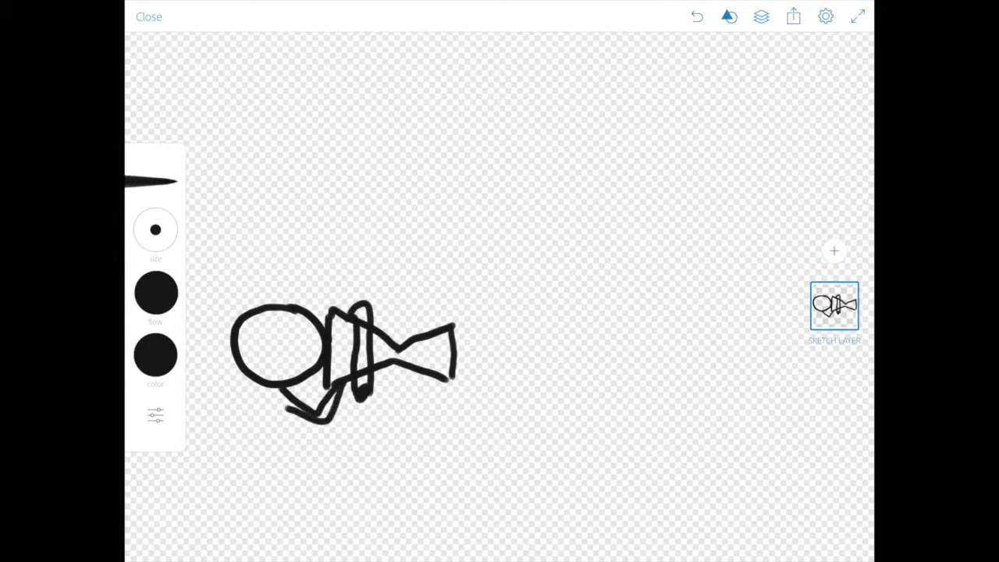
{"action": "left_click_drag", "start_coordinate": [300, 409], "coordinate": [268, 398]}
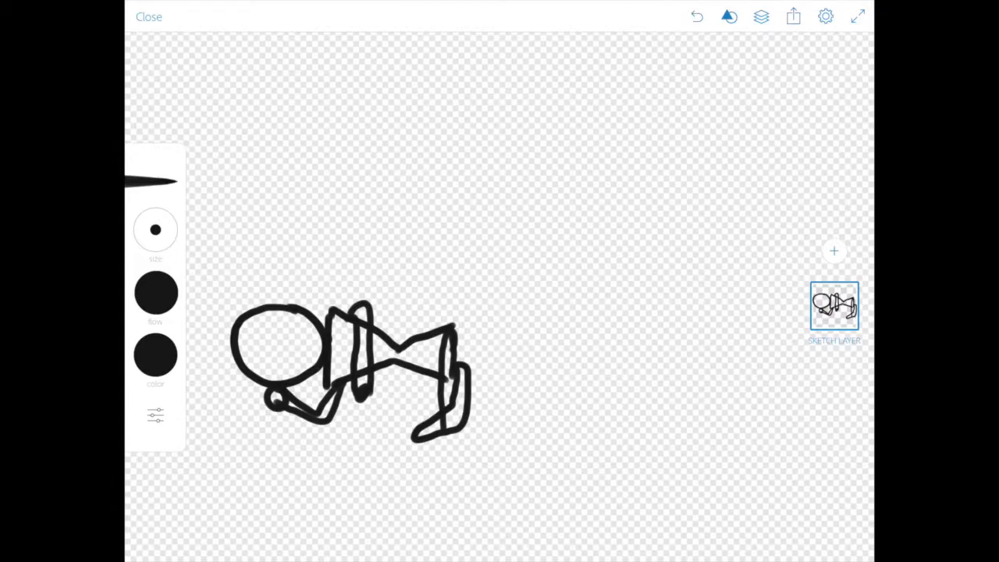
{"action": "left_click_drag", "start_coordinate": [437, 335], "coordinate": [425, 445]}
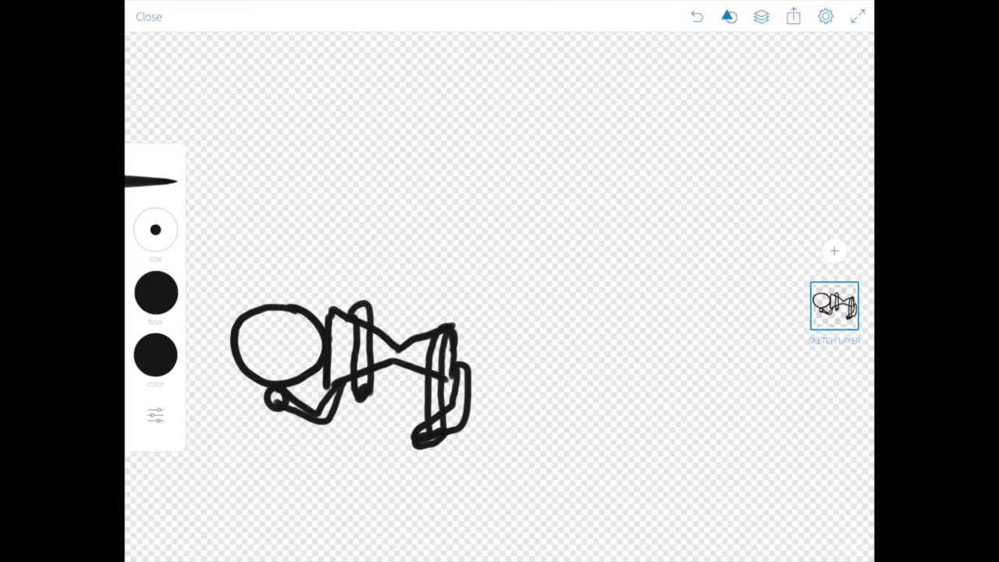
Add a blank sketch layer, reselect the outline layer and bring up the brushes to erase stray strokes
{"action": "left_click", "coordinate": [833, 250]}
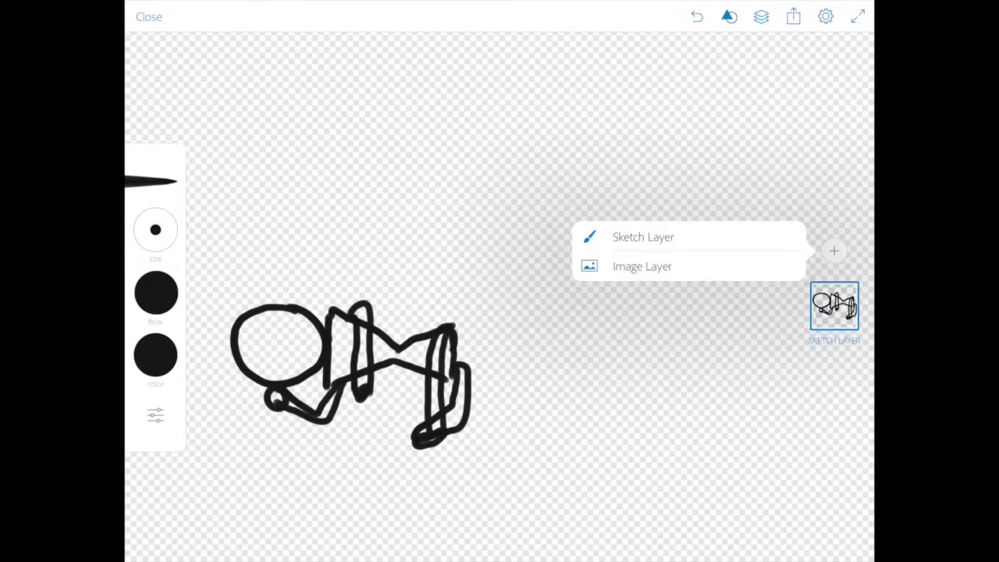
{"action": "left_click", "coordinate": [643, 238]}
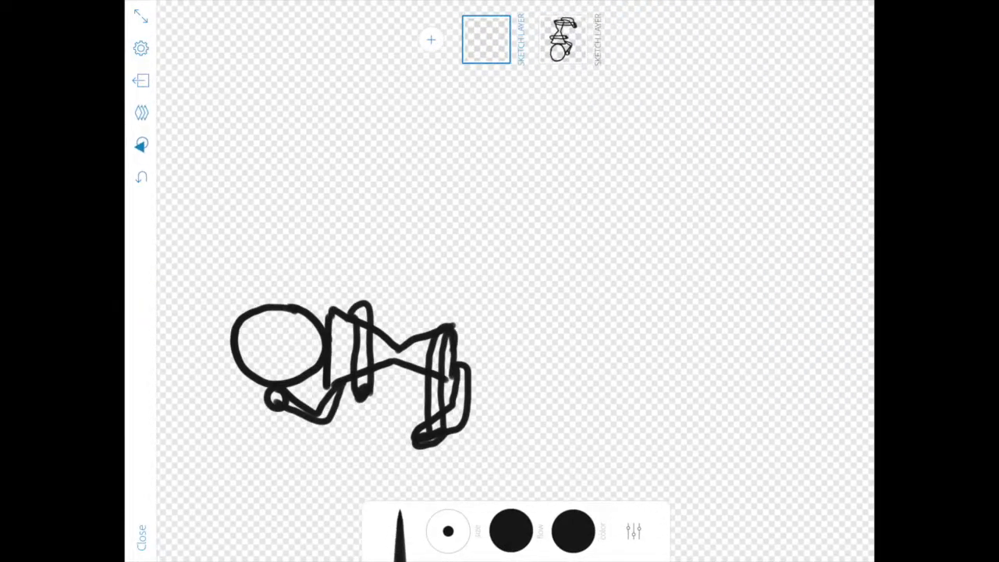
{"action": "left_click", "coordinate": [562, 39]}
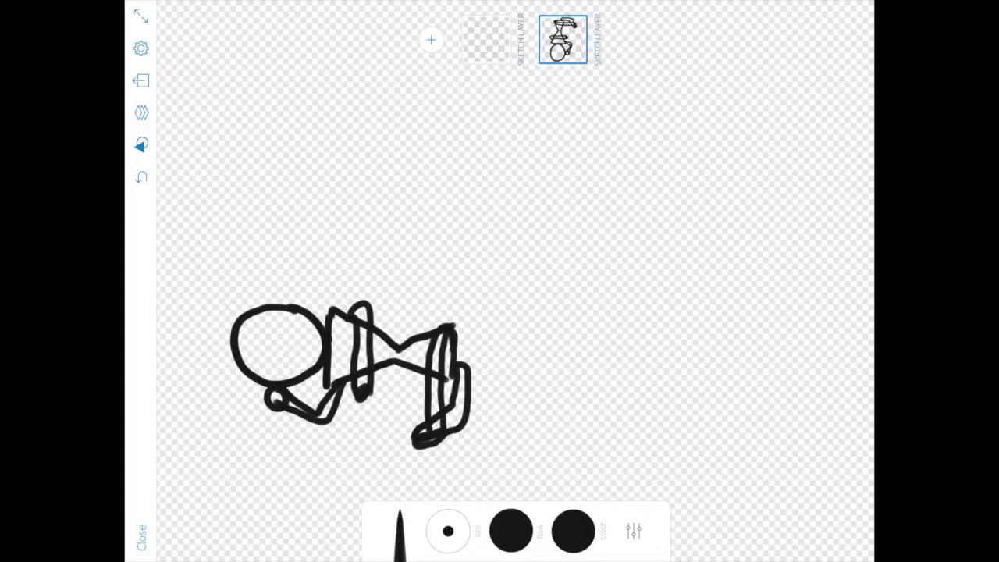
{"action": "left_click", "coordinate": [571, 530]}
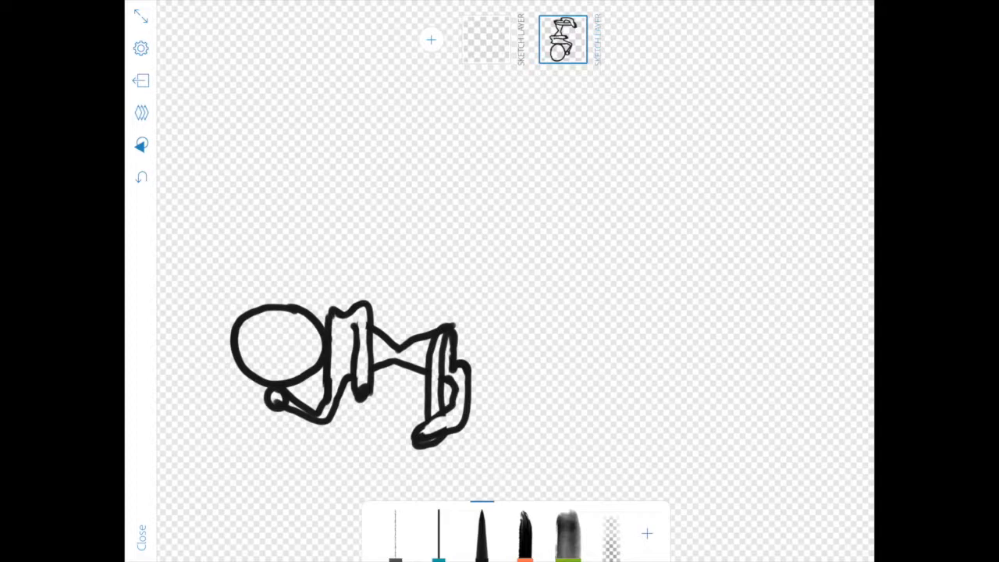
On the blank top layer, brush yellow hair over the head circle and down its left side
{"action": "left_click", "coordinate": [485, 39]}
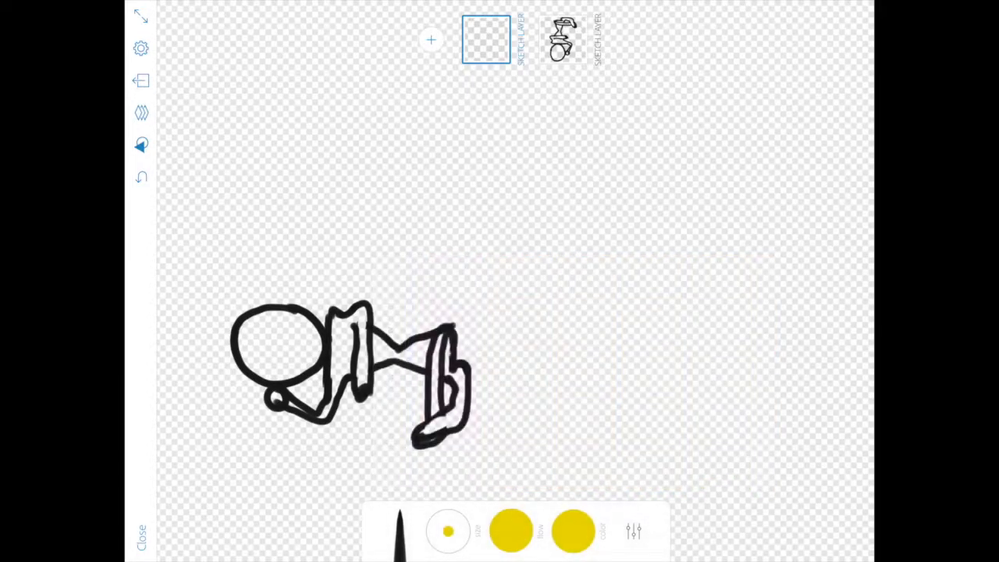
{"action": "left_click", "coordinate": [278, 315]}
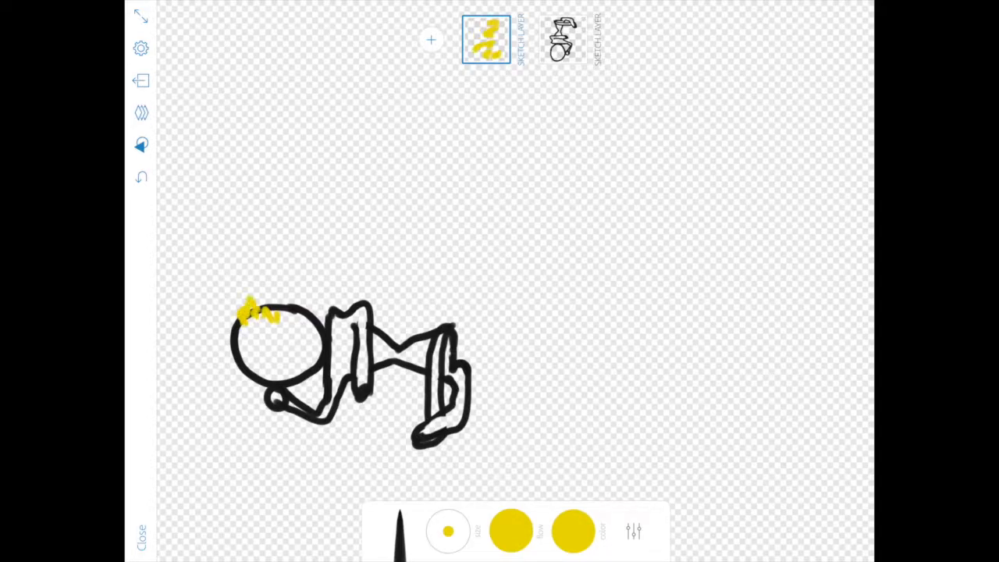
{"action": "left_click_drag", "start_coordinate": [253, 312], "coordinate": [257, 359]}
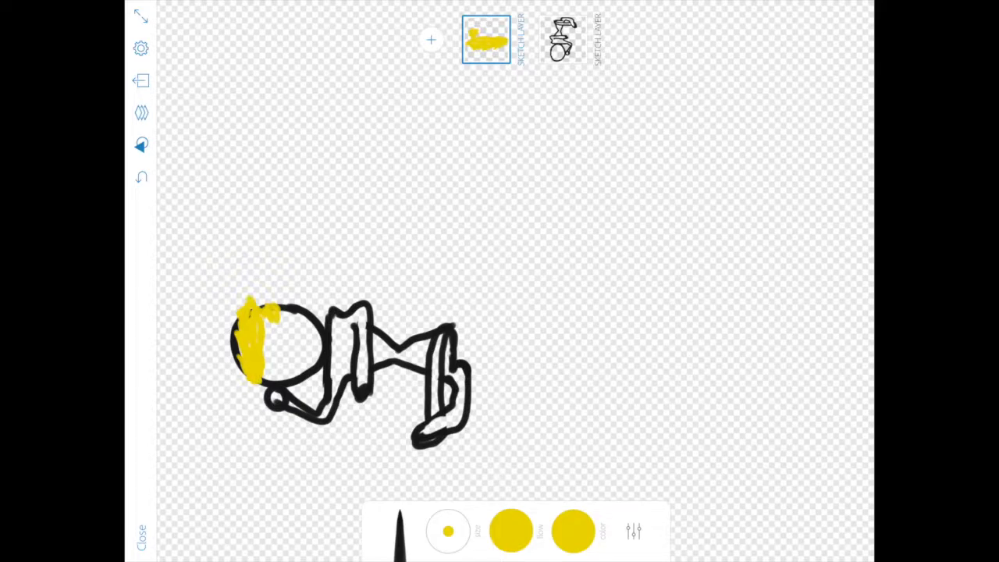
{"action": "left_click_drag", "start_coordinate": [258, 367], "coordinate": [219, 393]}
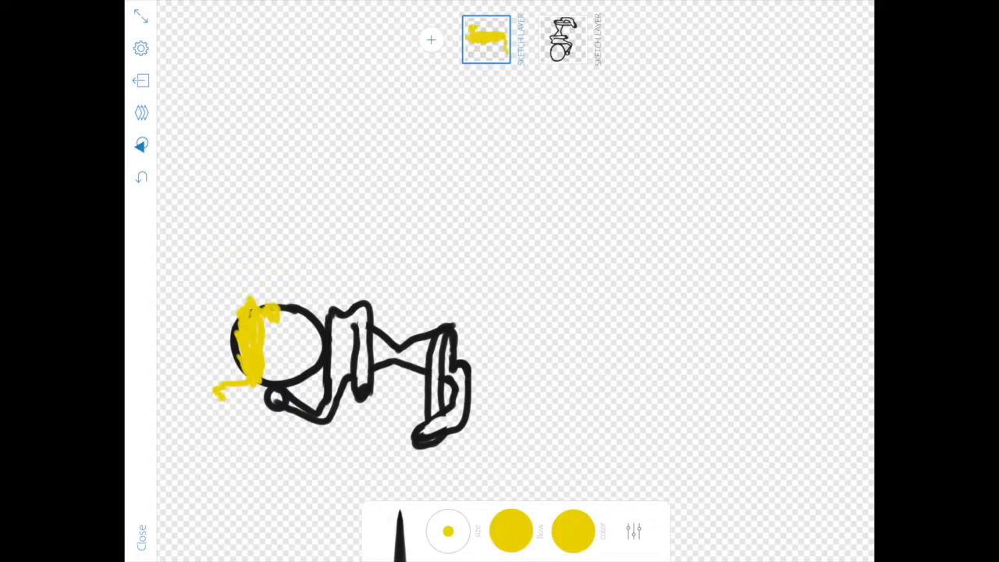
{"action": "left_click_drag", "start_coordinate": [242, 383], "coordinate": [273, 405]}
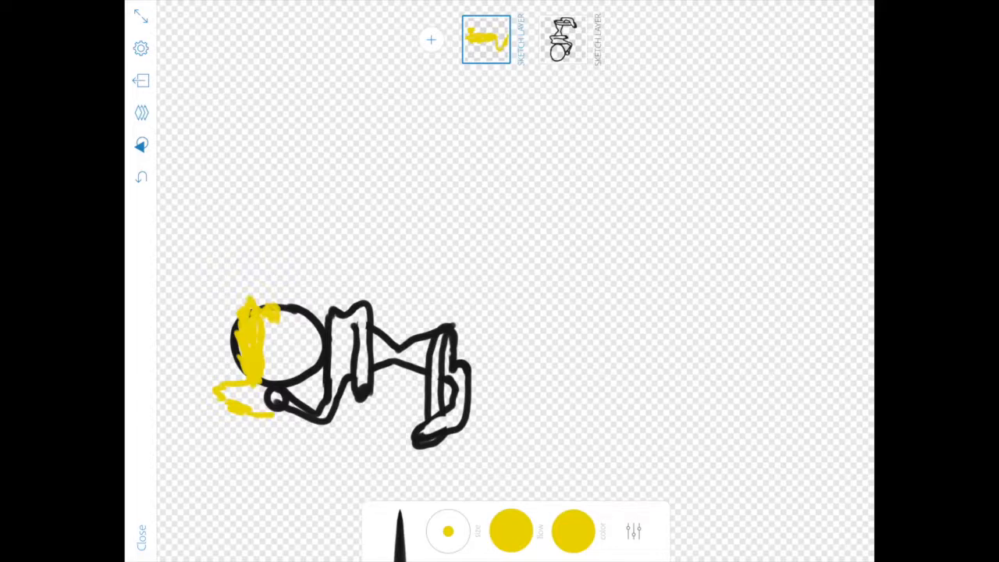
{"action": "left_click_drag", "start_coordinate": [305, 374], "coordinate": [305, 398]}
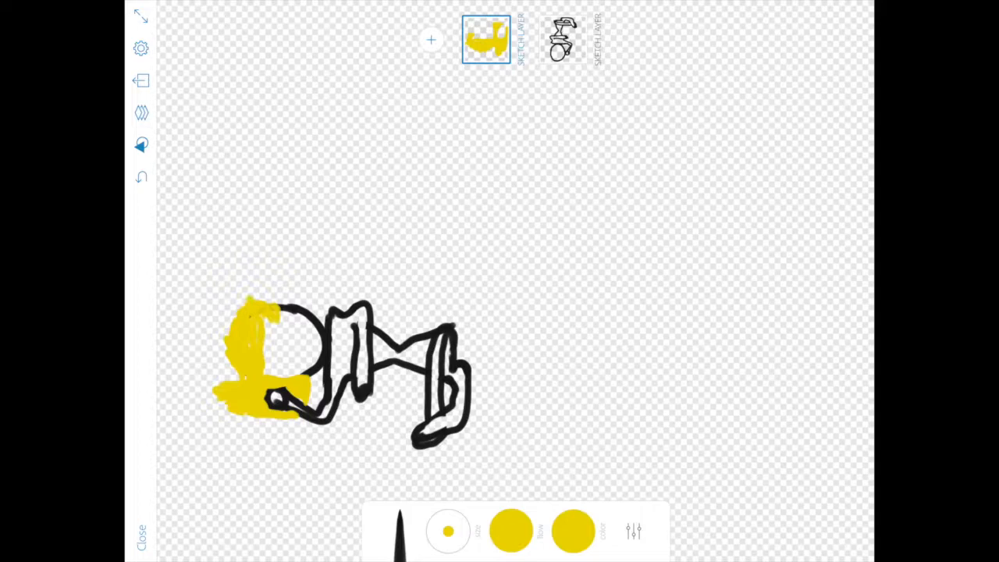
Add a third sketch layer above the hair and show the colour swatches
{"action": "left_click", "coordinate": [431, 39]}
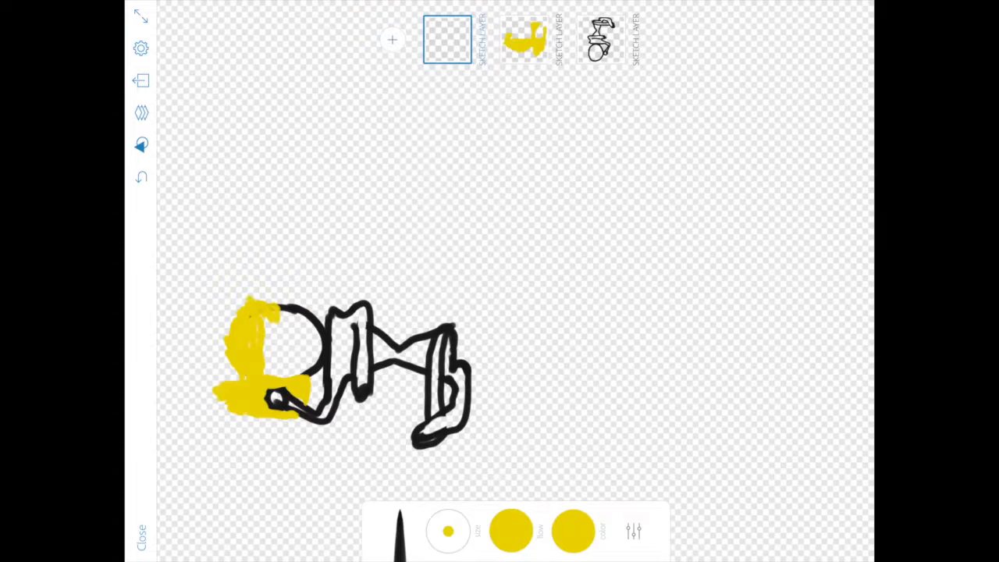
{"action": "left_click", "coordinate": [512, 531]}
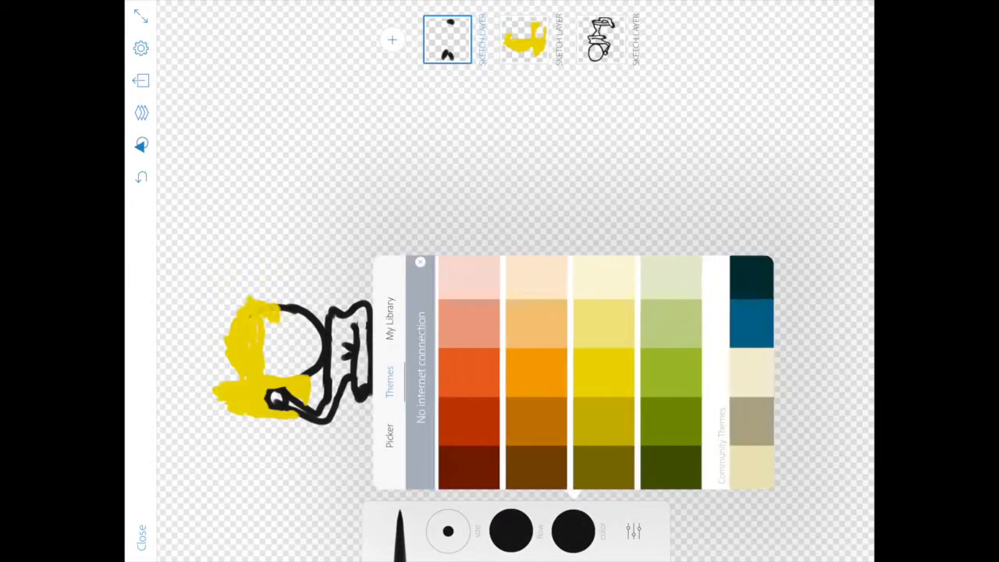
Paint the torso light green as a swimsuit, checking the outline layer and returning to black
{"action": "scroll", "scroll_direction": "right", "scroll_amount": 3}
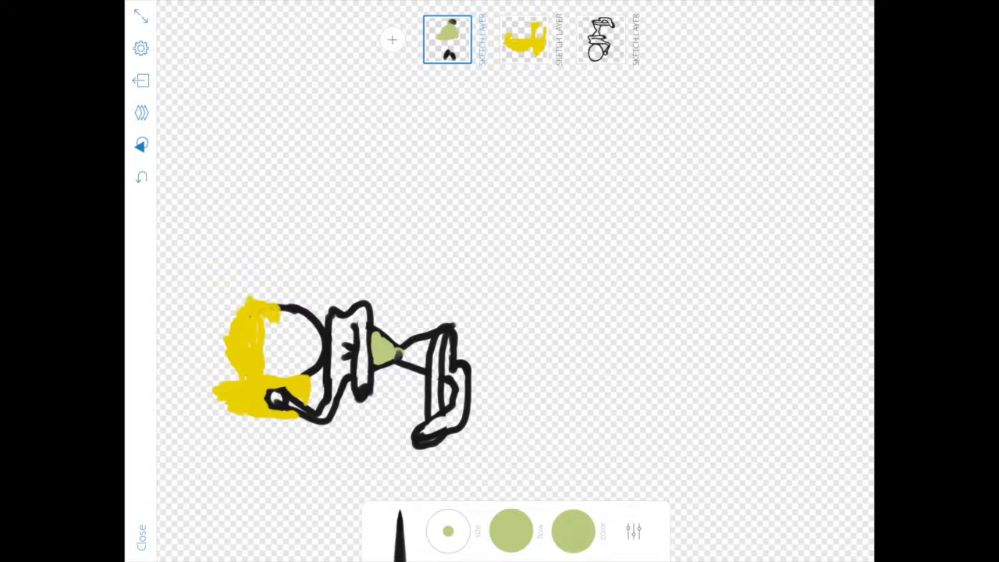
{"action": "left_click", "coordinate": [601, 39]}
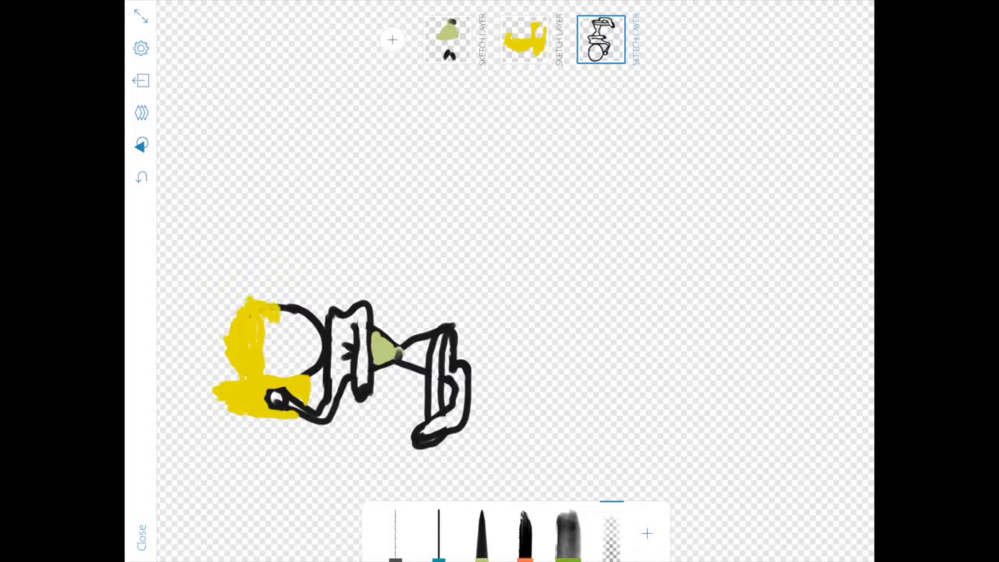
{"action": "left_click", "coordinate": [447, 39]}
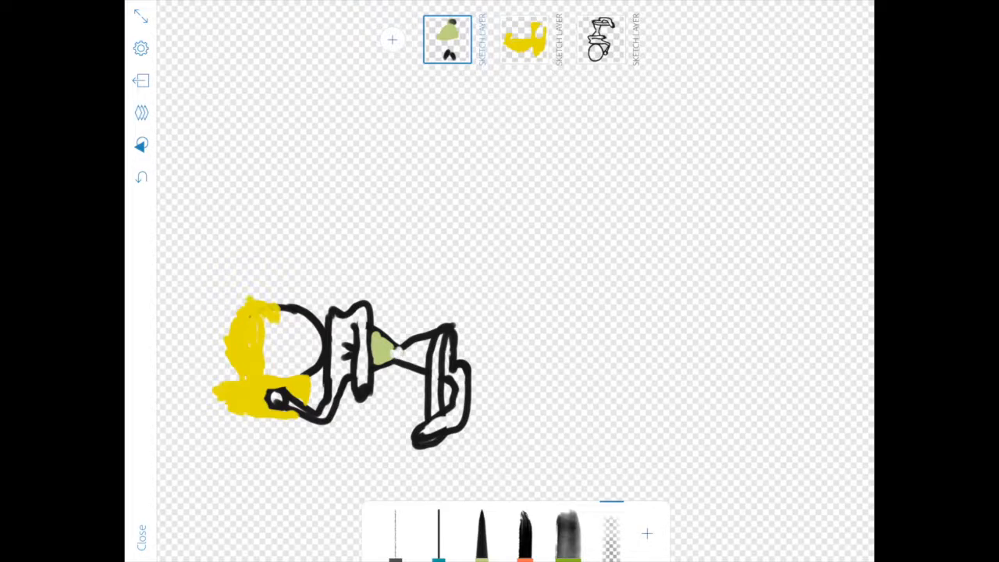
{"action": "left_click", "coordinate": [446, 39]}
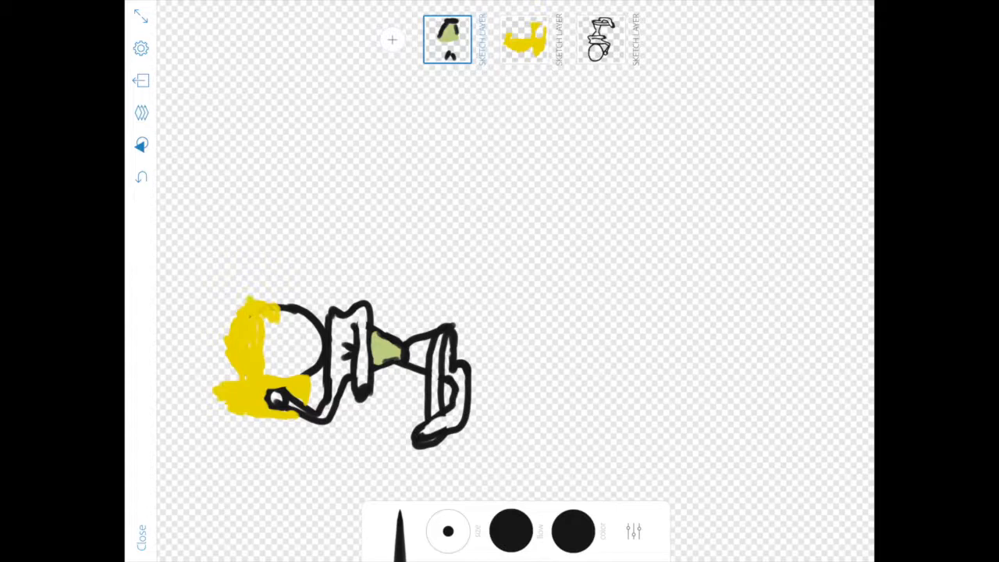
{"action": "left_click", "coordinate": [634, 531]}
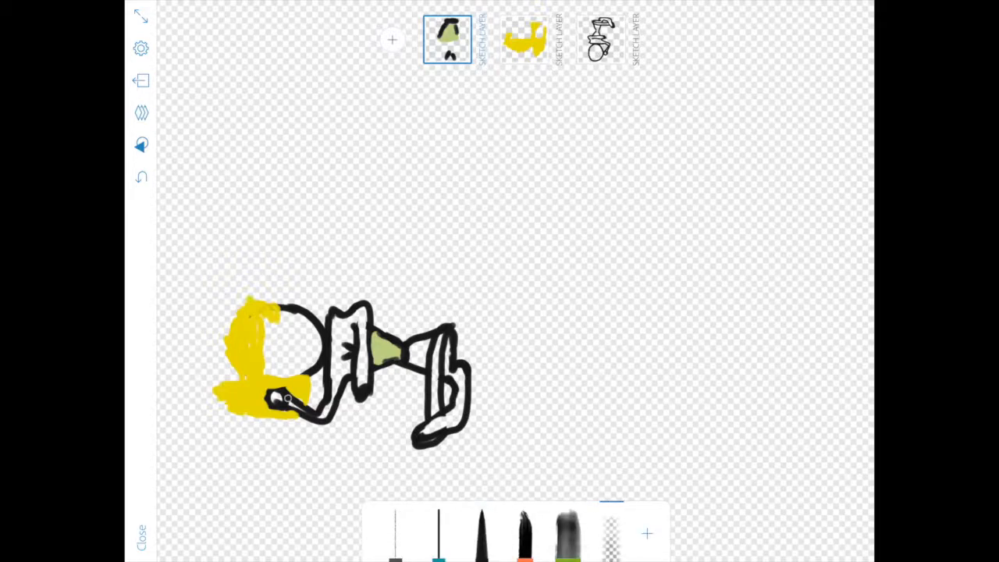
Add a fourth layer by the outline and paint the arms, legs and body pale pink
{"action": "left_click", "coordinate": [601, 39]}
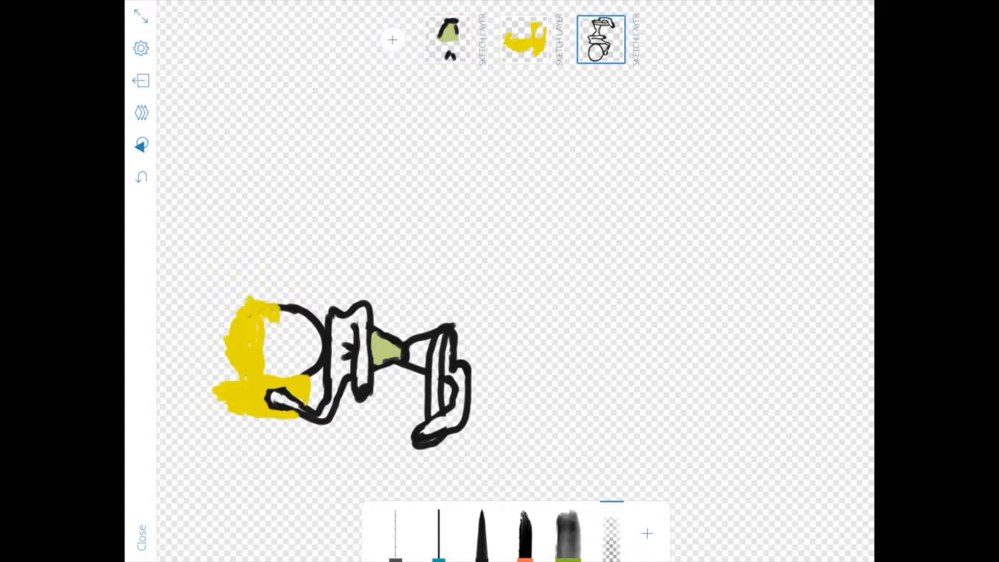
{"action": "left_click", "coordinate": [392, 41]}
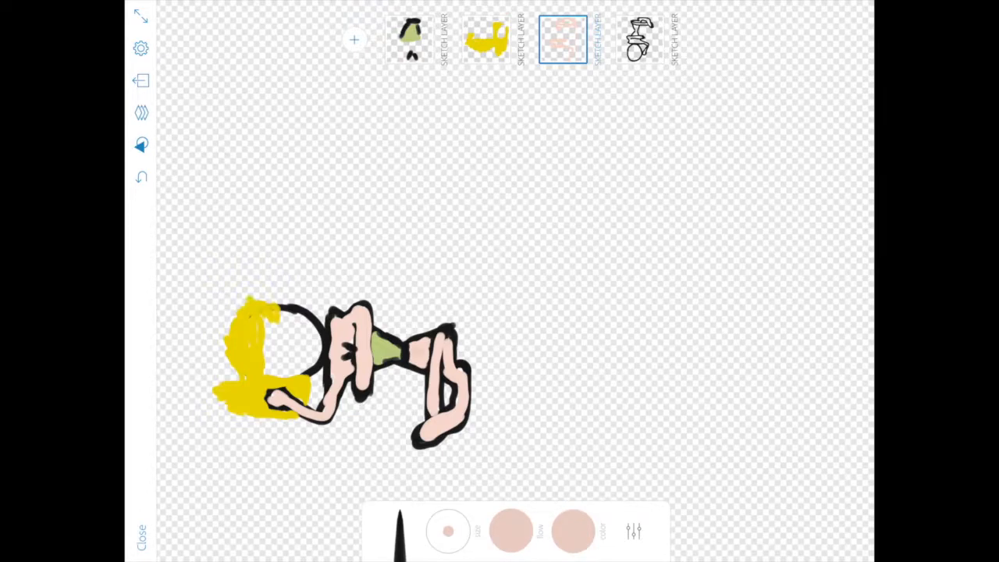
{"action": "left_click", "coordinate": [638, 39]}
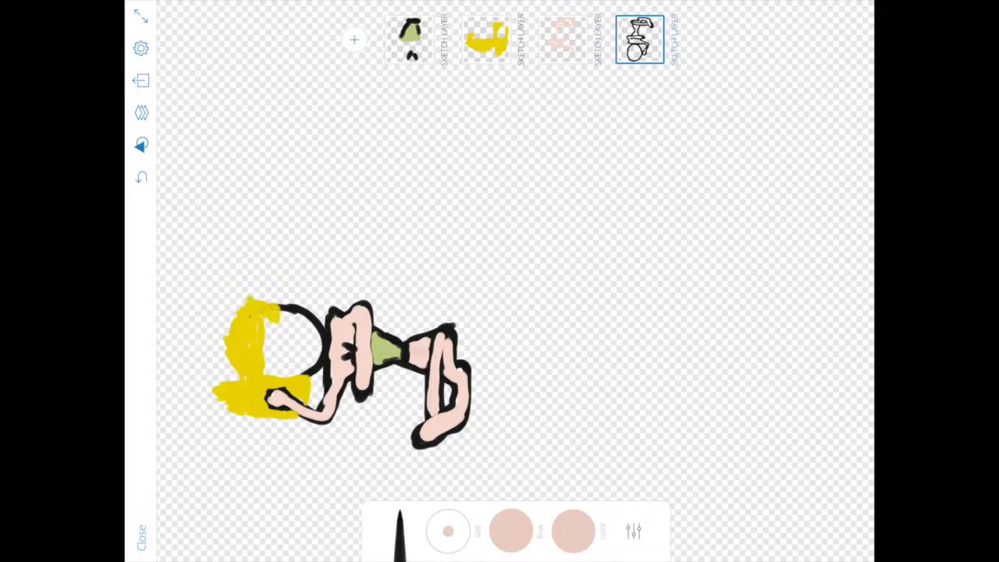
Add a new top layer and draw extra black outline strokes at the shoulder and arm
{"action": "left_click", "coordinate": [409, 39]}
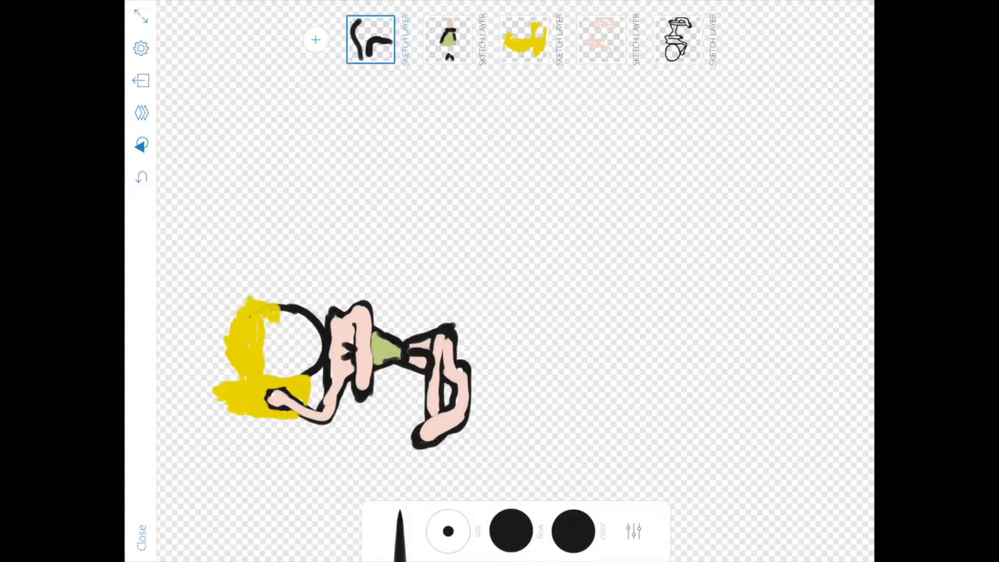
{"action": "left_click", "coordinate": [372, 39]}
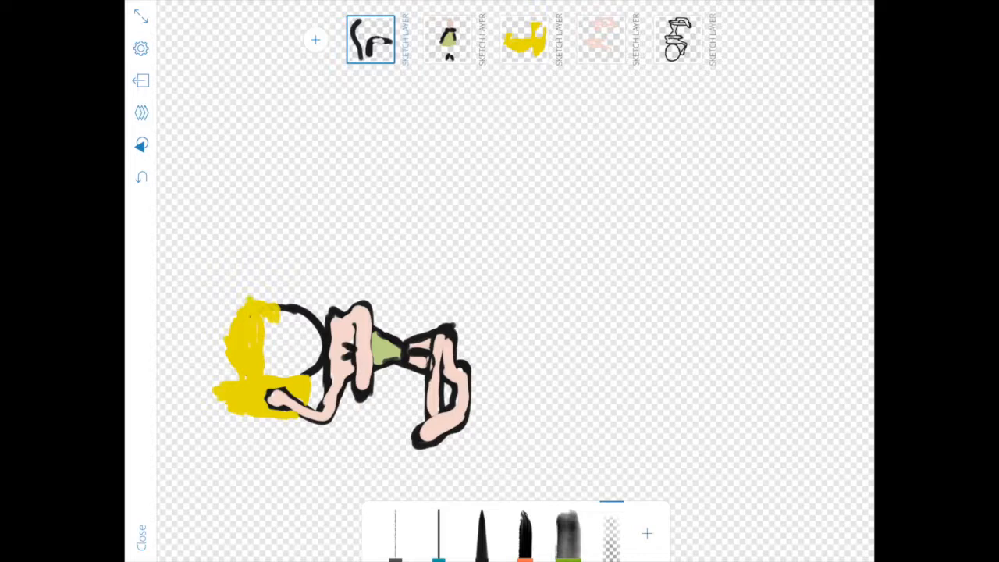
{"action": "left_click", "coordinate": [678, 39]}
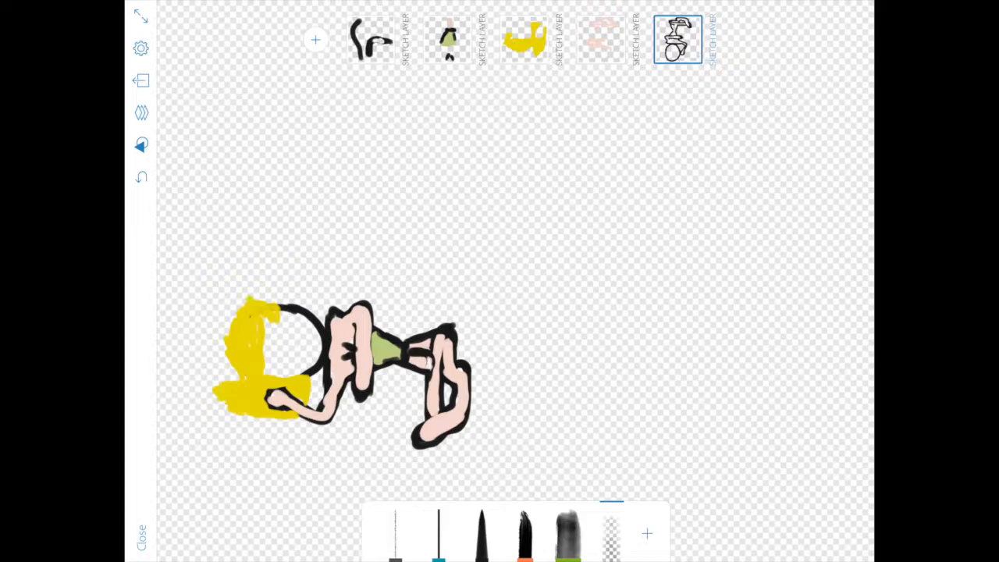
Review the swimsuit and new-stroke layers, then return to the colour swatch
{"action": "left_click", "coordinate": [446, 39]}
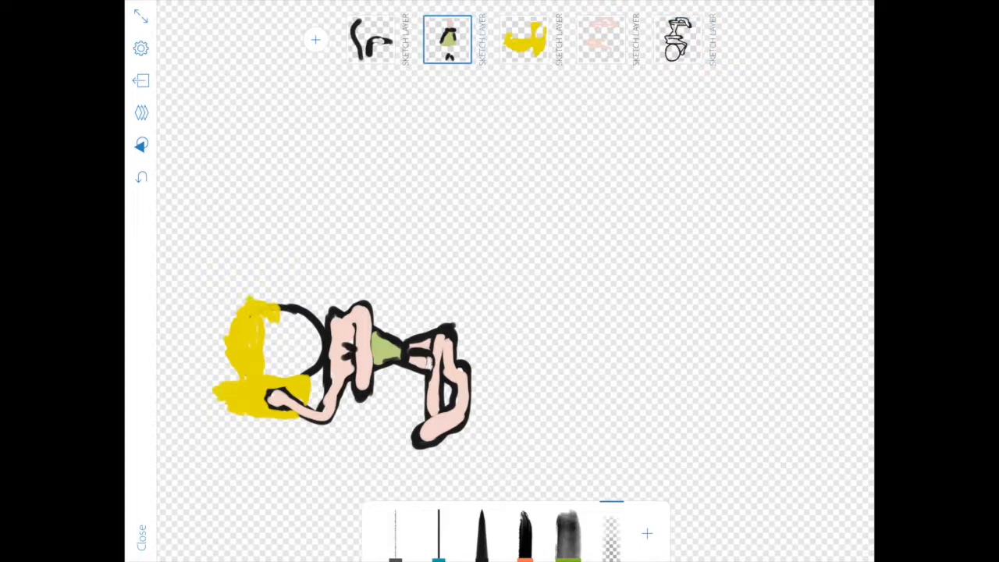
{"action": "left_click", "coordinate": [370, 39]}
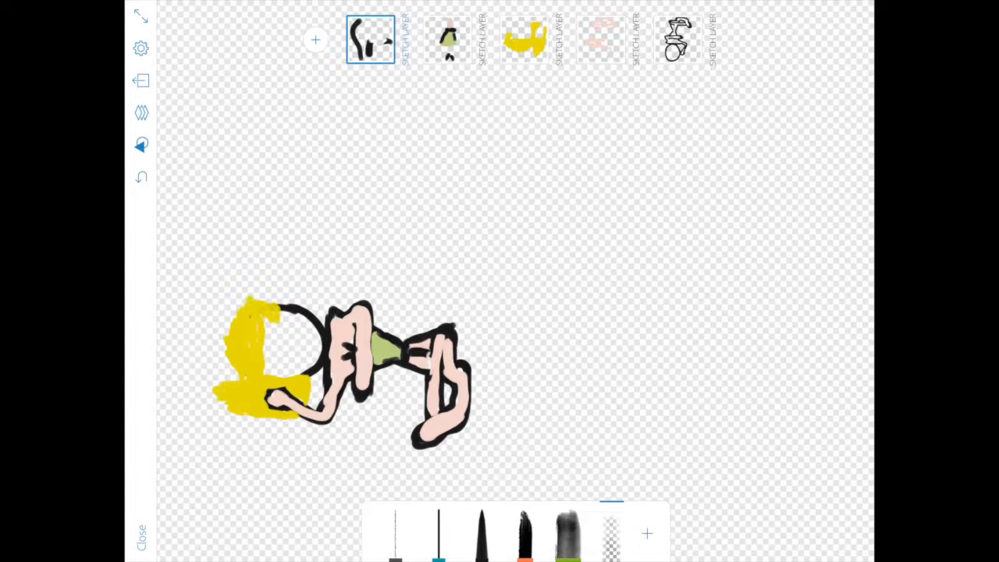
{"action": "left_click", "coordinate": [481, 533]}
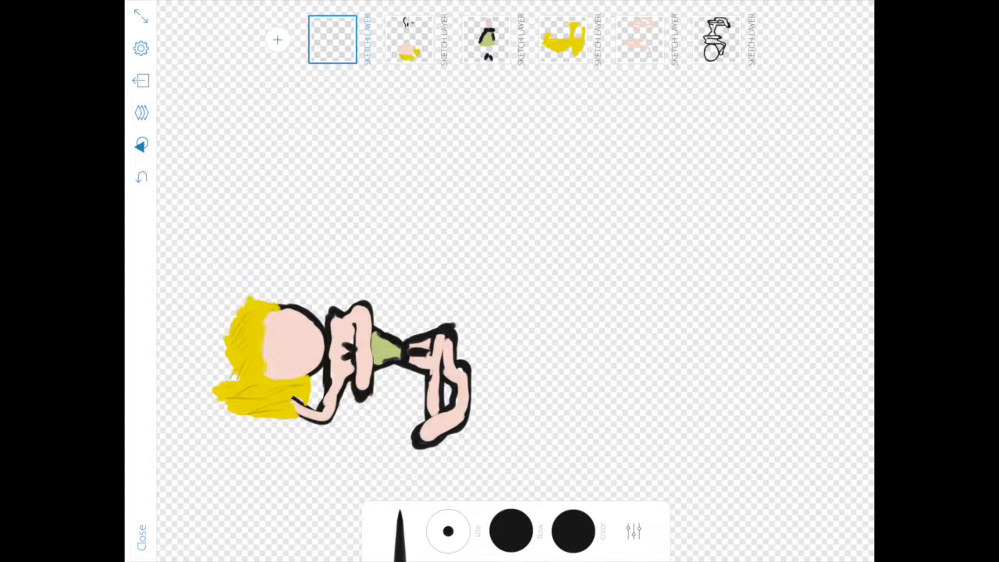
Paint the face pink and thicken the yellow hair, leaving a new empty layer
{"action": "left_click", "coordinate": [281, 355]}
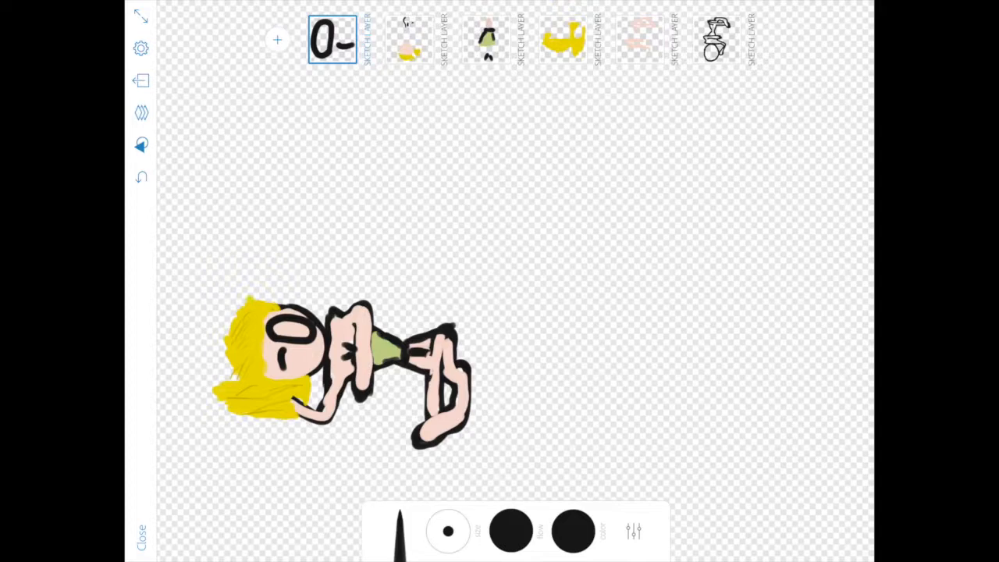
Draw the eye and mouth, fill the iris light blue, and add another empty layer
{"action": "left_click", "coordinate": [292, 327]}
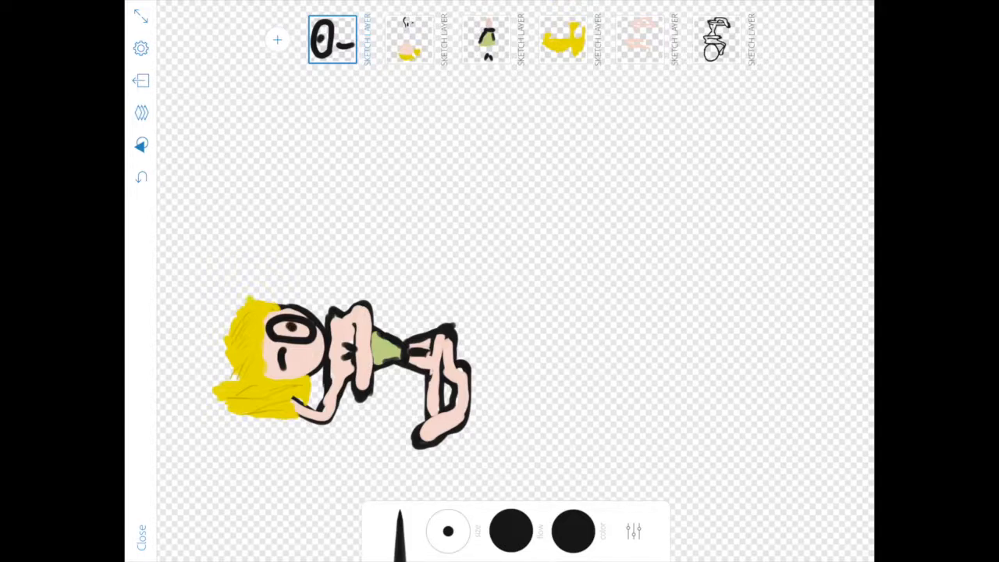
{"action": "left_click", "coordinate": [574, 530]}
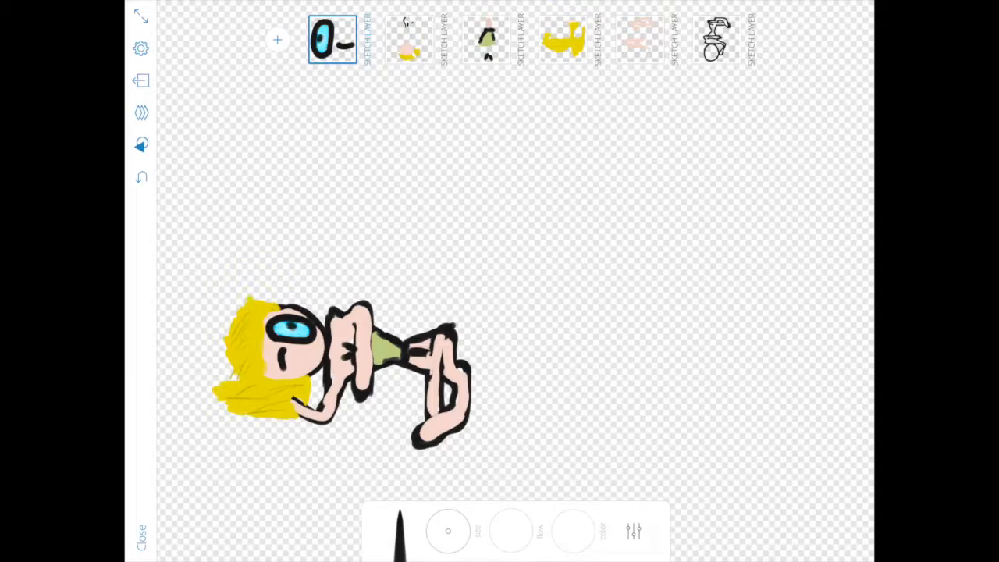
{"action": "left_click", "coordinate": [277, 39]}
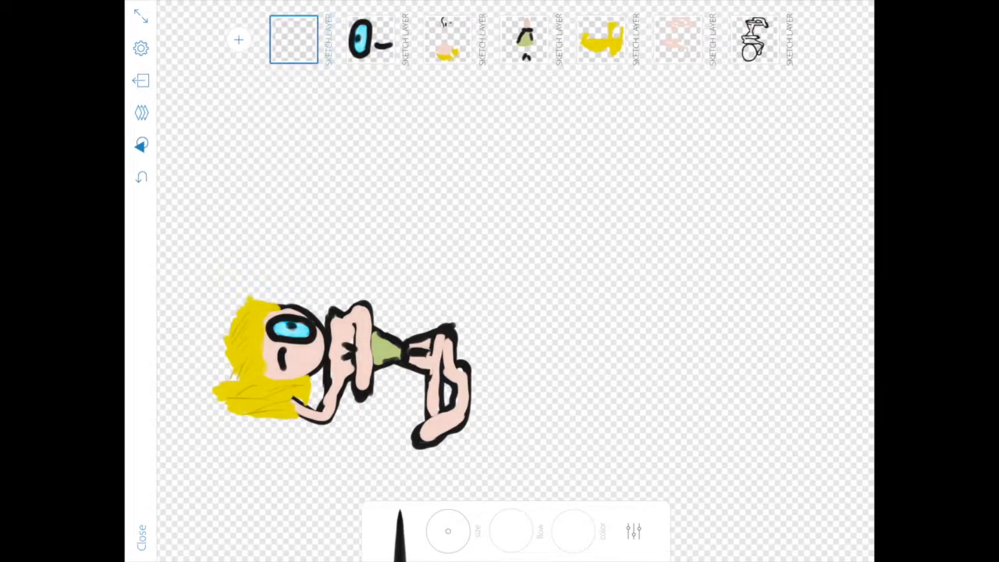
Draw the spiky fringe outline in black over the forehead and fill it yellow
{"action": "left_click", "coordinate": [574, 531]}
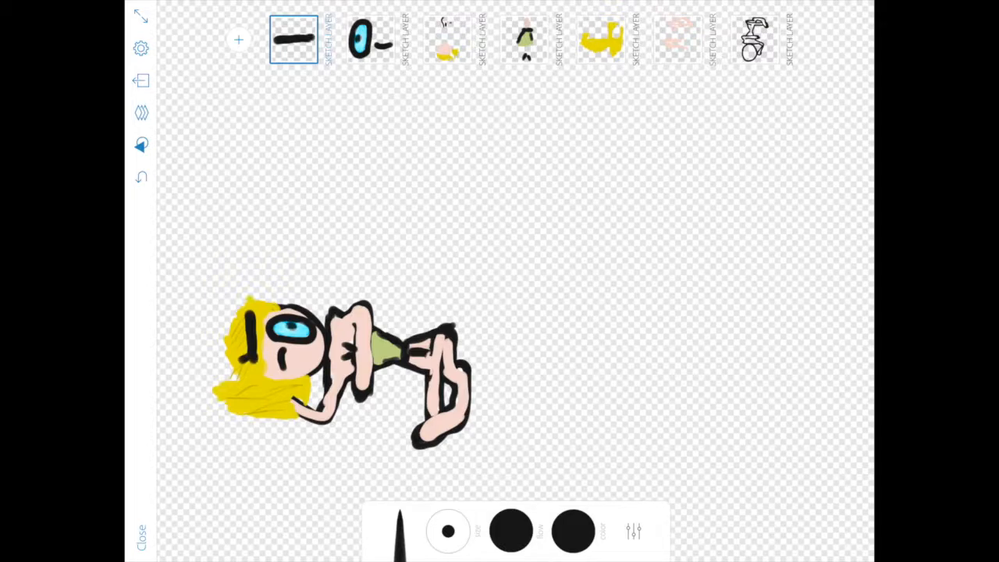
{"action": "left_click_drag", "start_coordinate": [265, 344], "coordinate": [203, 375]}
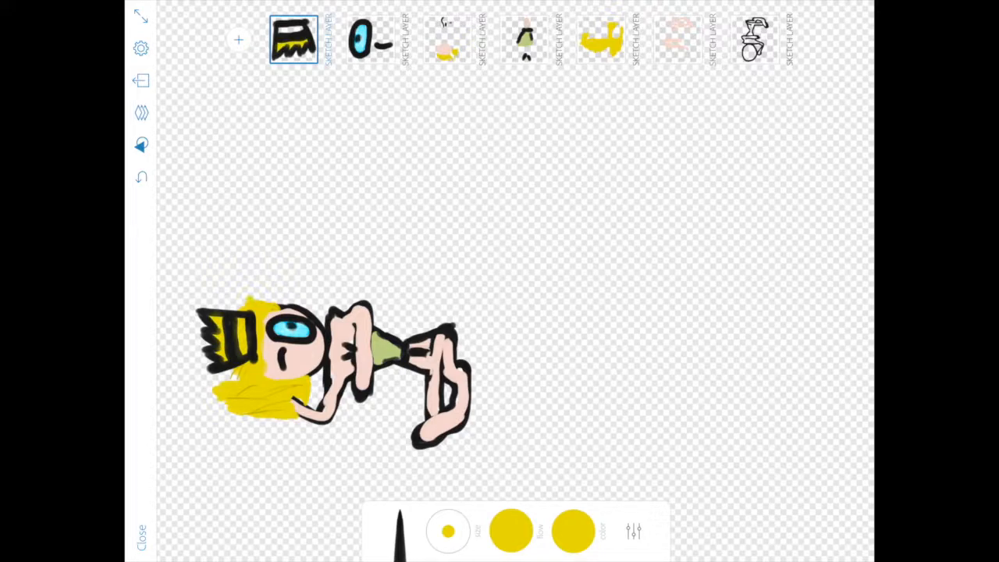
Paint pale yellow highlights on the fringe, then add magenta streaks across the crown
{"action": "left_click", "coordinate": [574, 530]}
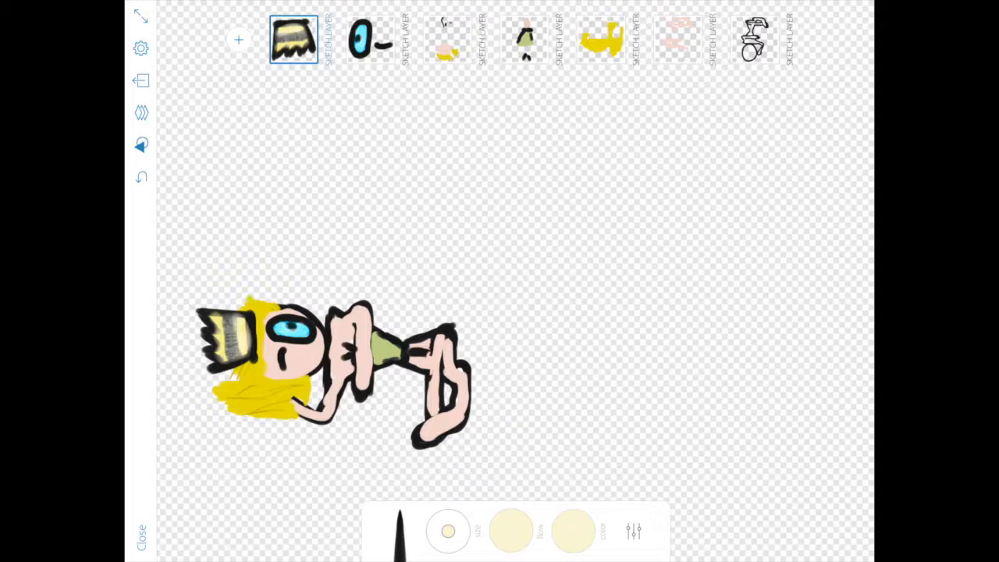
{"action": "left_click", "coordinate": [574, 530]}
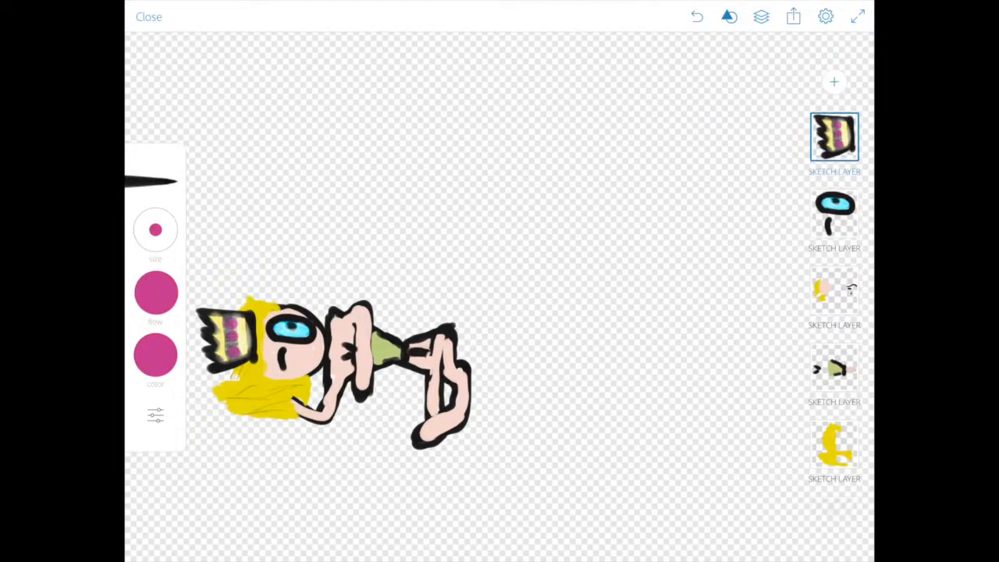
Add an empty layer and scribble orange sand beneath the lying figure with an orange brush
{"action": "left_click", "coordinate": [833, 81]}
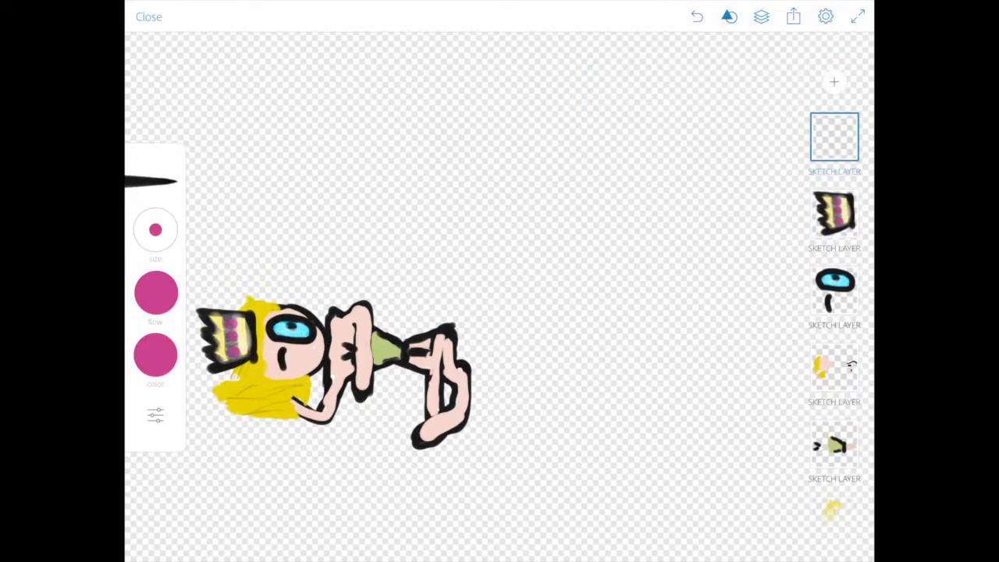
{"action": "left_click", "coordinate": [156, 352]}
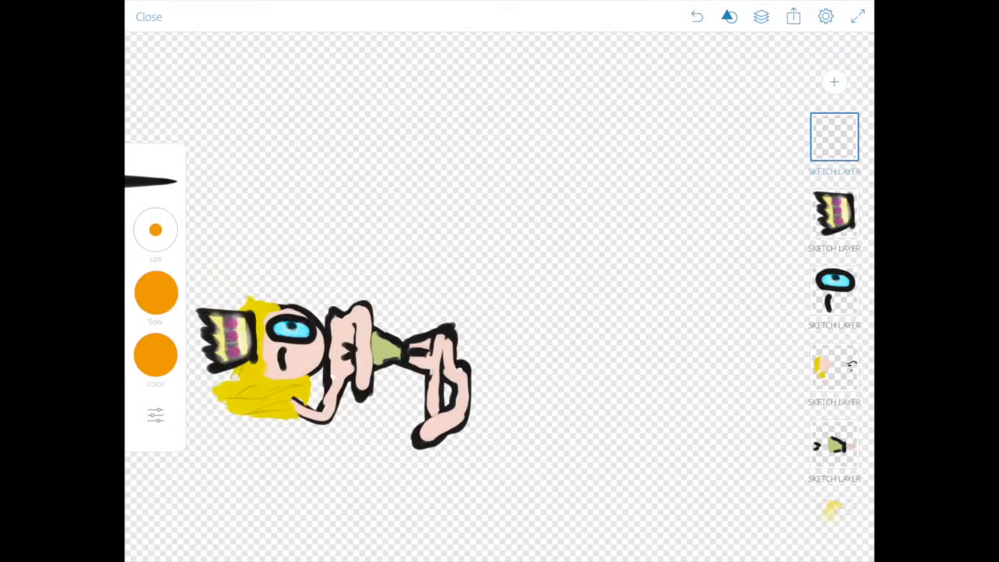
{"action": "left_click", "coordinate": [393, 383]}
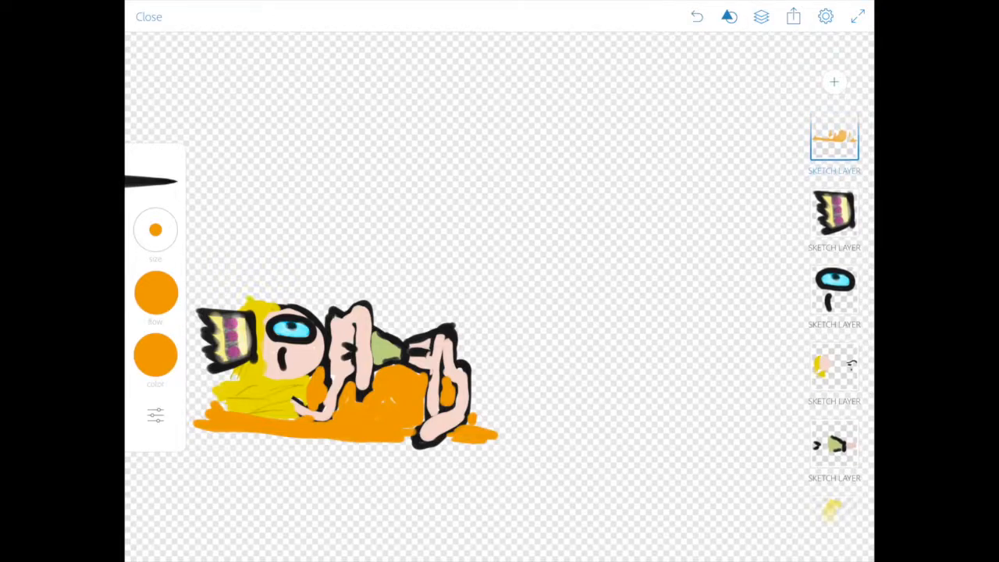
Turn on Paint Inside in the sand layer's options so strokes stay within the orange area
{"action": "left_click", "coordinate": [834, 137]}
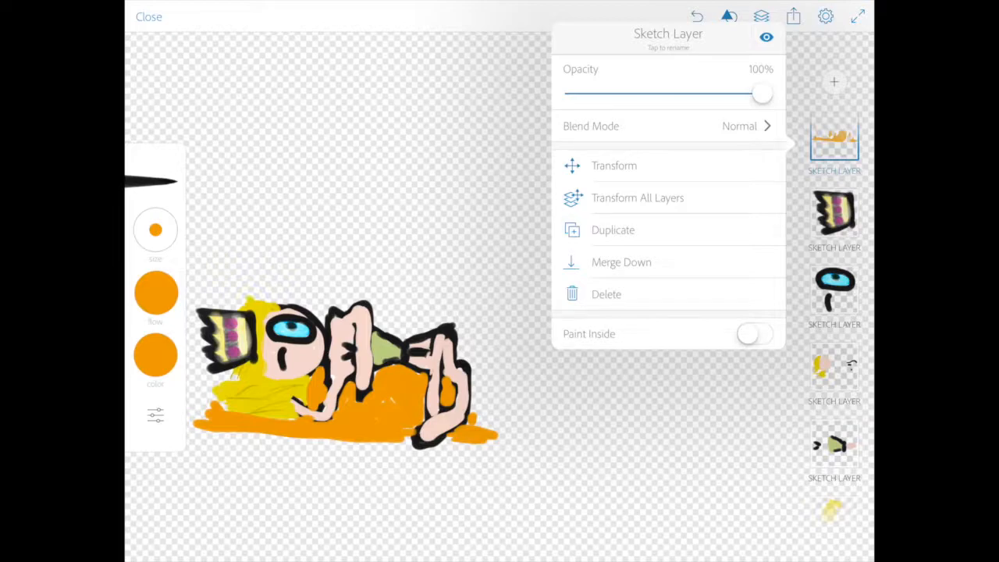
{"action": "left_click", "coordinate": [754, 334]}
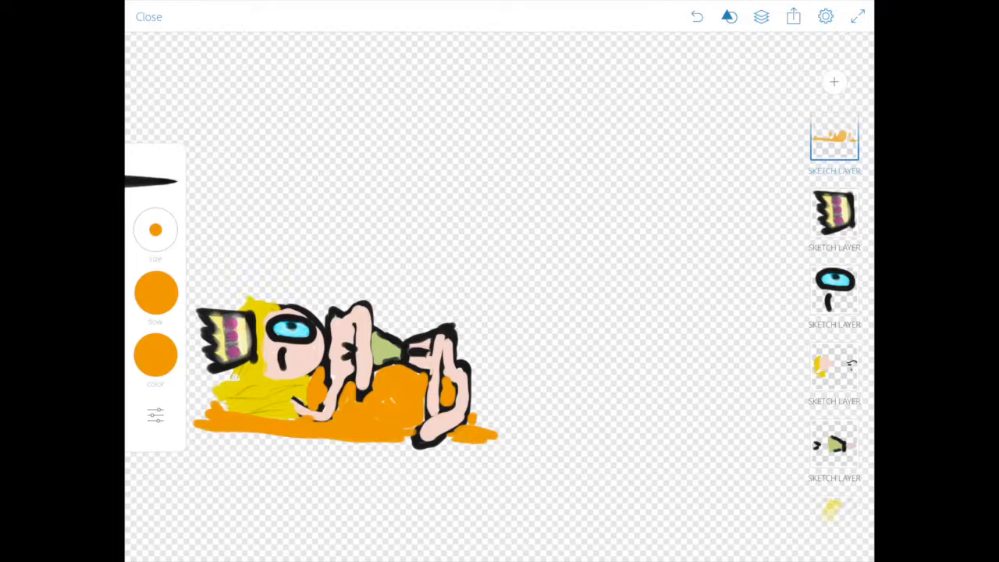
{"action": "left_click", "coordinate": [833, 137]}
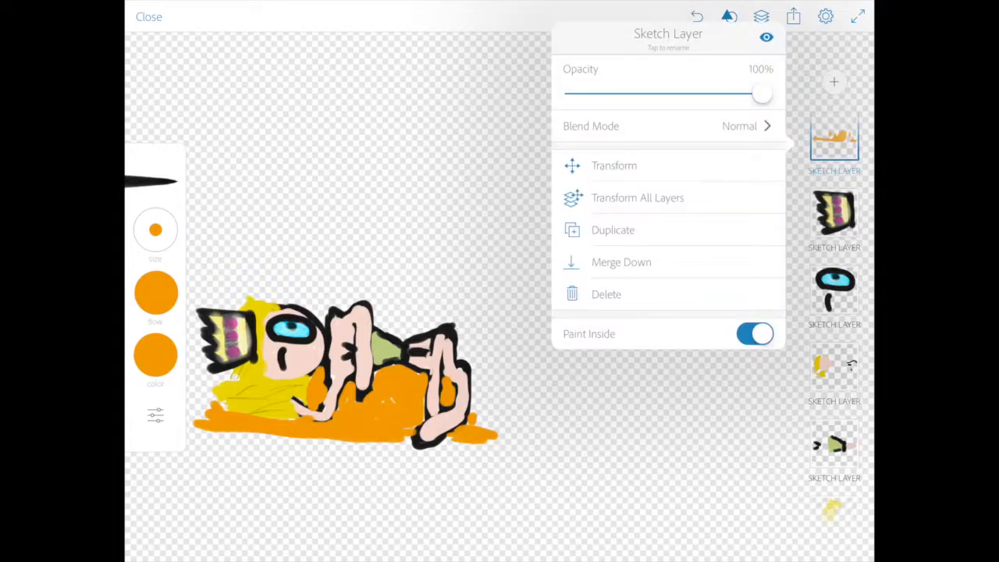